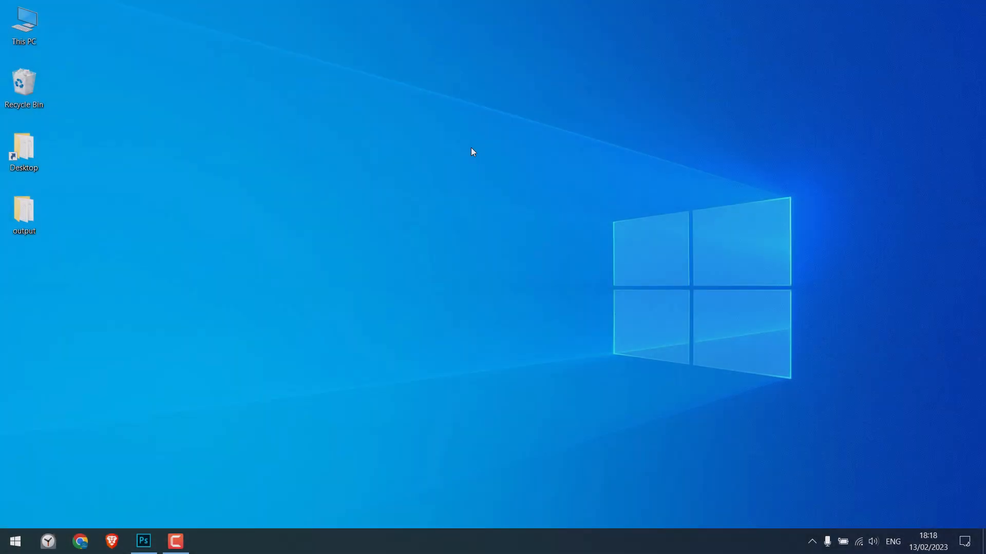
# Launch Photoshop CC from the taskbar and reach the New Document dialog
pyautogui.click(144, 542)
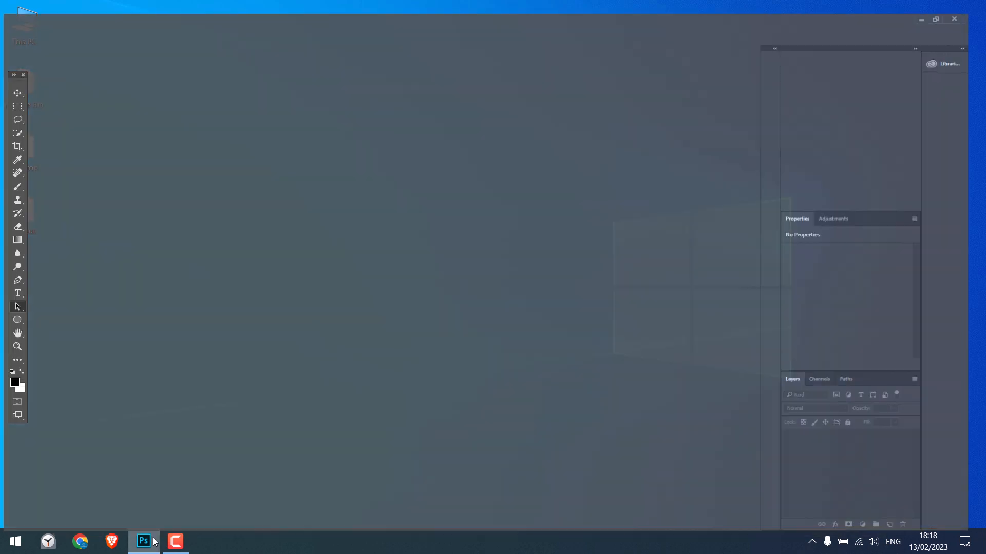
pyautogui.click(251, 7)
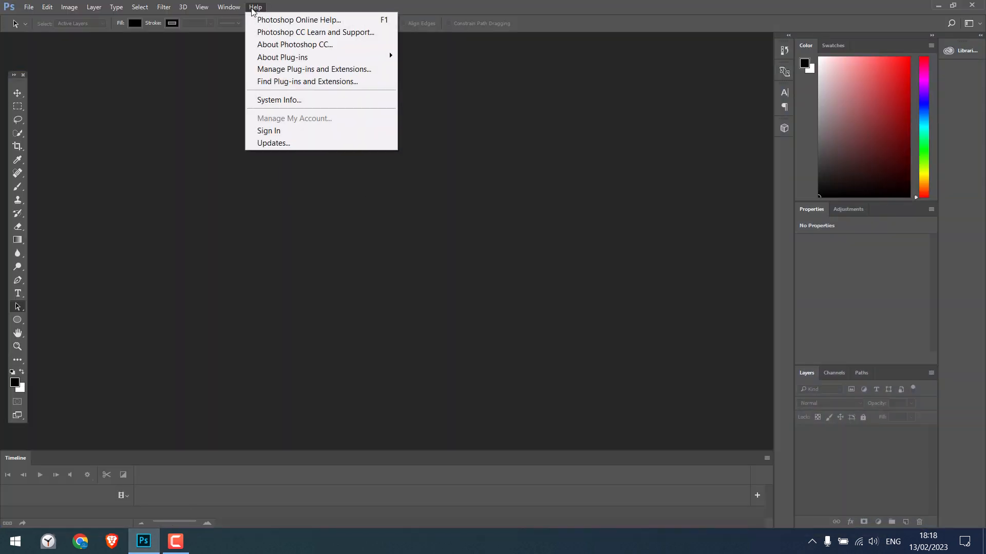
pyautogui.click(295, 44)
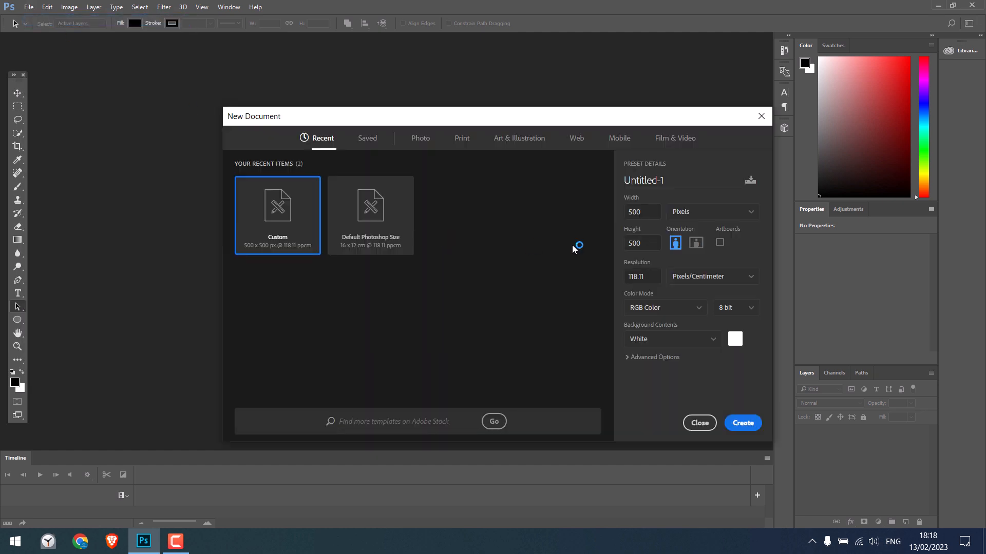
# Create a new white document with Width 1000 and Height 1000 pixels
pyautogui.write('1000')
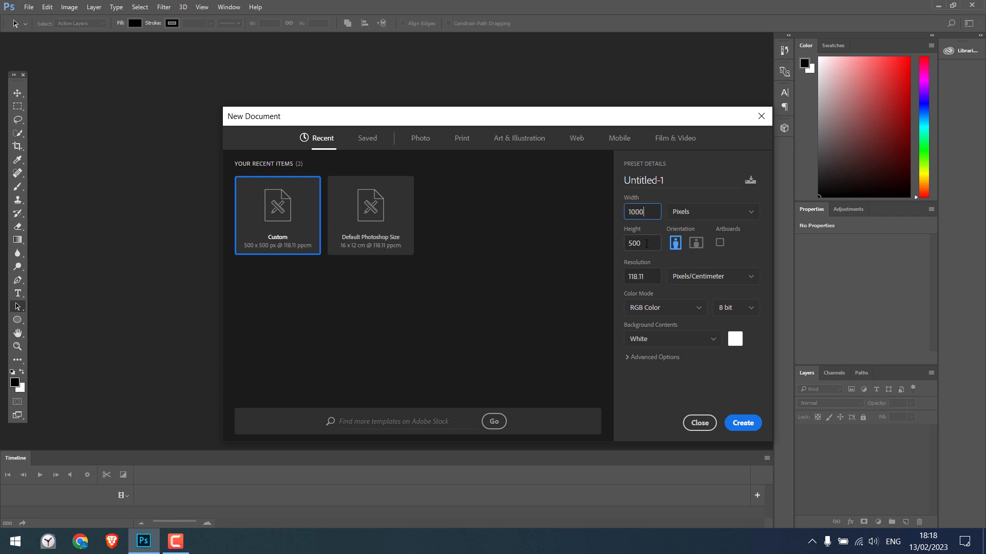
pyautogui.write('1000')
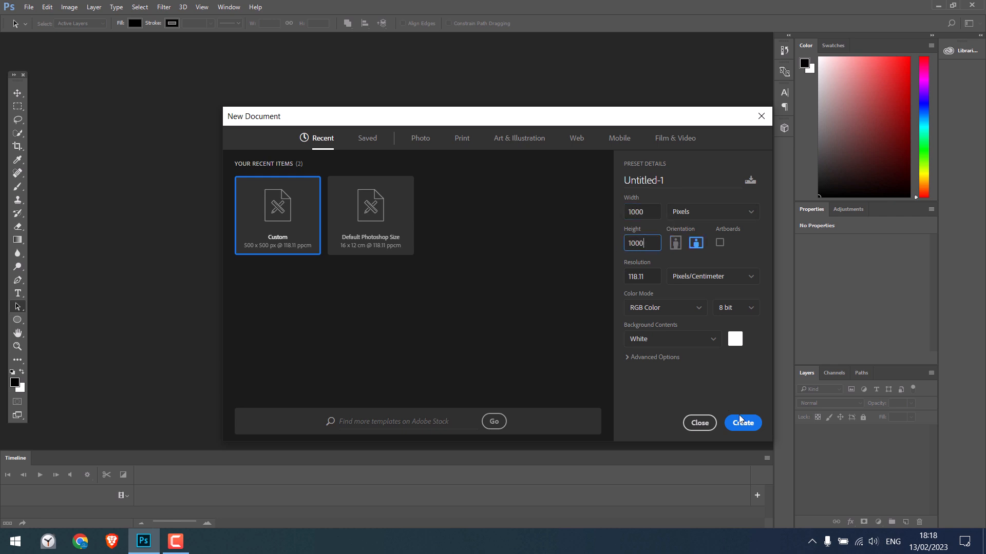
pyautogui.click(743, 423)
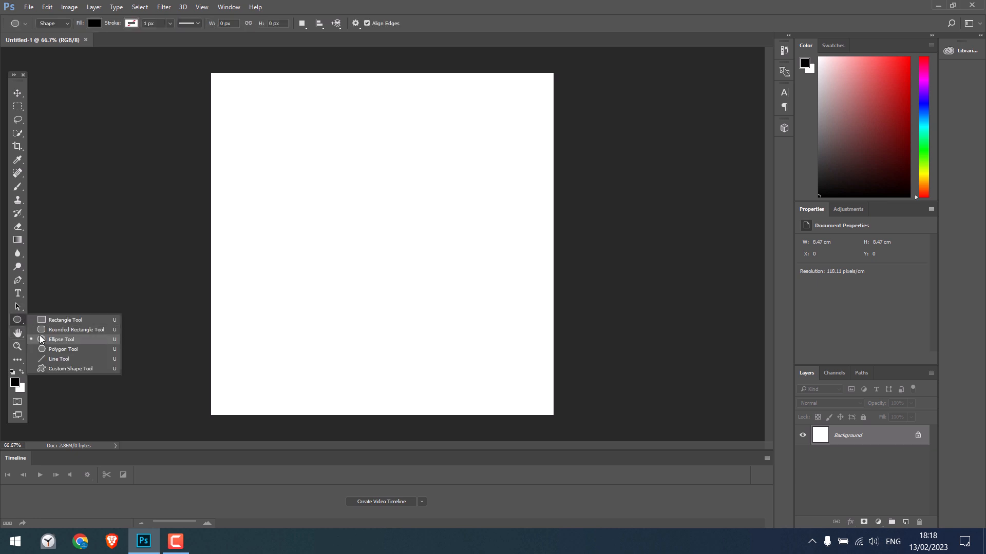
# Draw a large solid black circle near the canvas centre with the Ellipse Tool
pyautogui.click(62, 339)
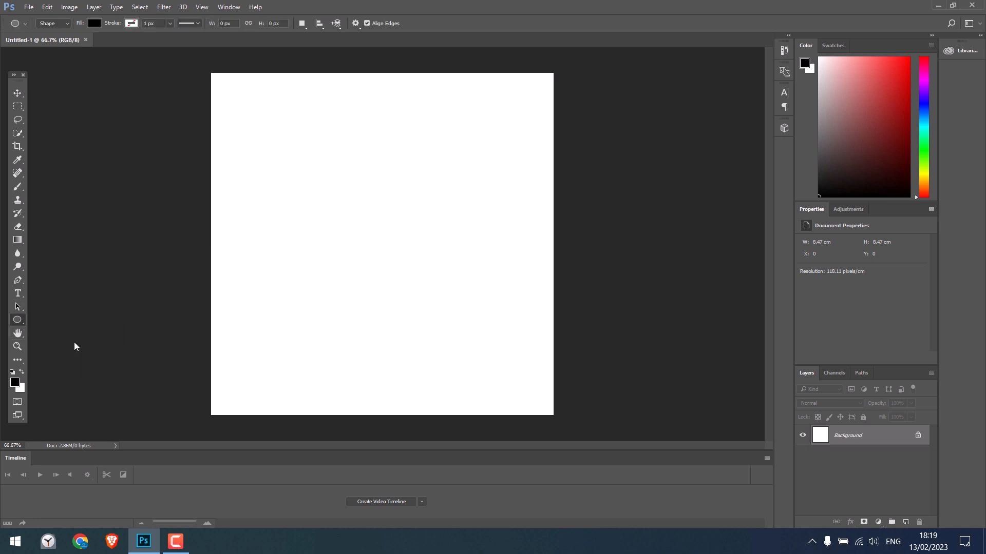
pyautogui.moveTo(281, 129); pyautogui.dragTo(286, 160)
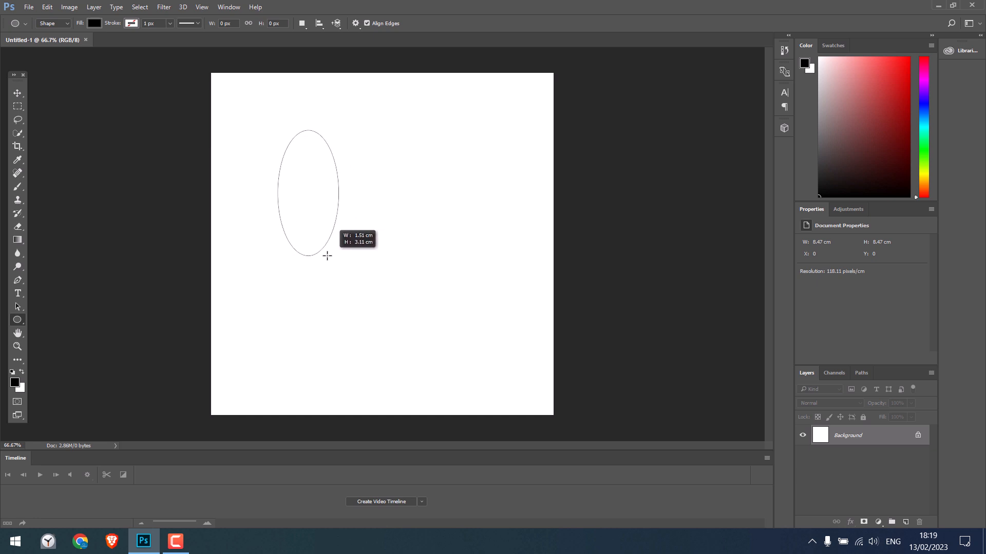
pyautogui.moveTo(327, 256); pyautogui.dragTo(323, 256)
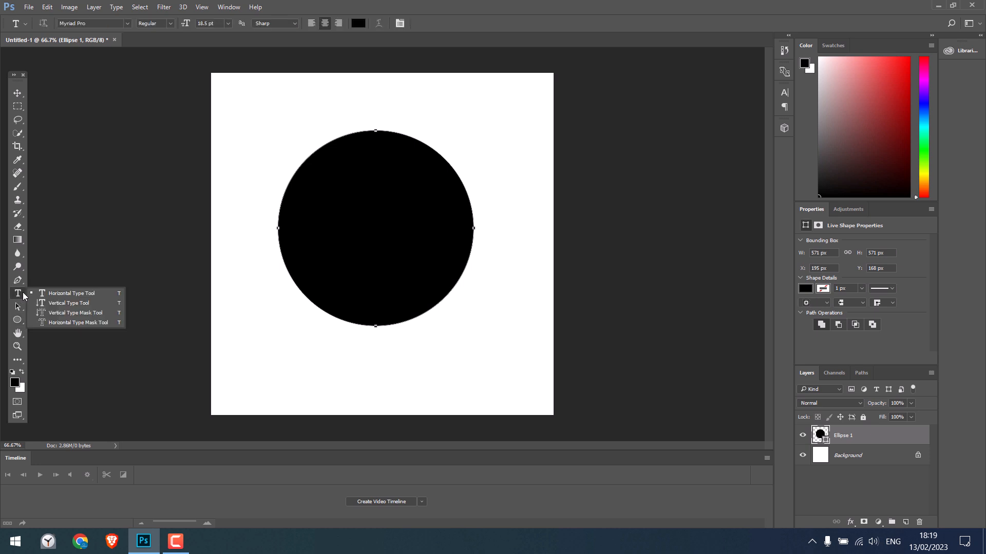
# Add the text "you can write your text here." along the circle's outline, then select the circle's layer
pyautogui.click(75, 298)
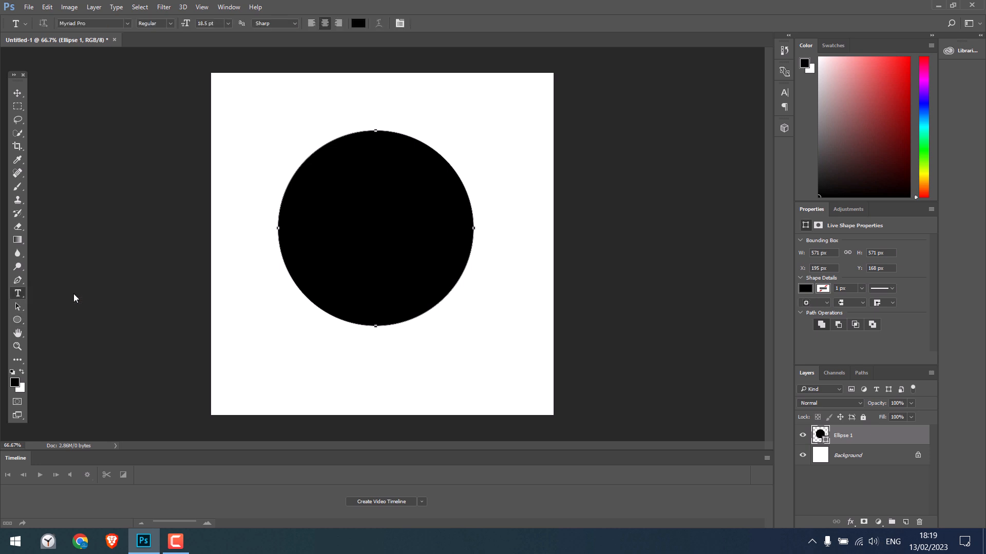
pyautogui.moveTo(295, 159)
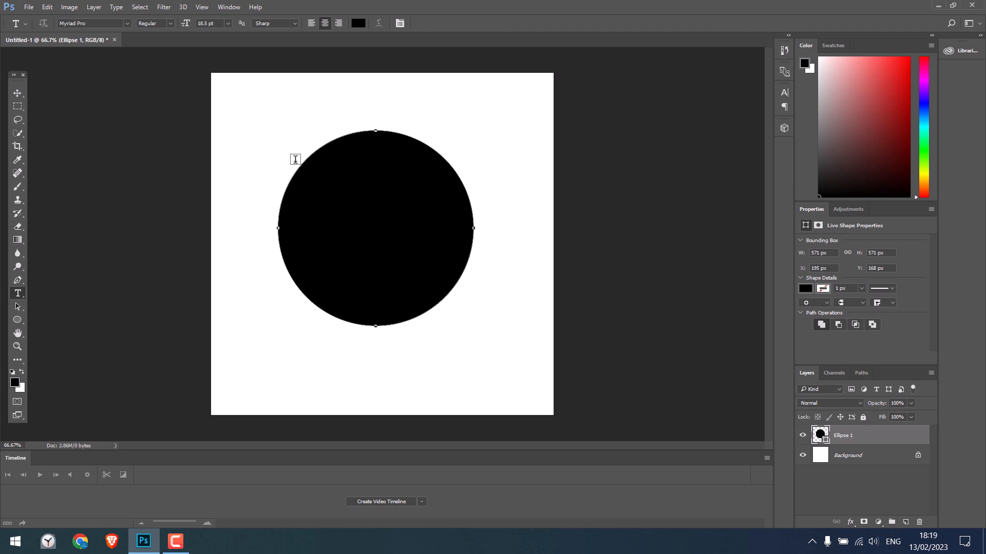
pyautogui.moveTo(217, 162); pyautogui.dragTo(299, 162)
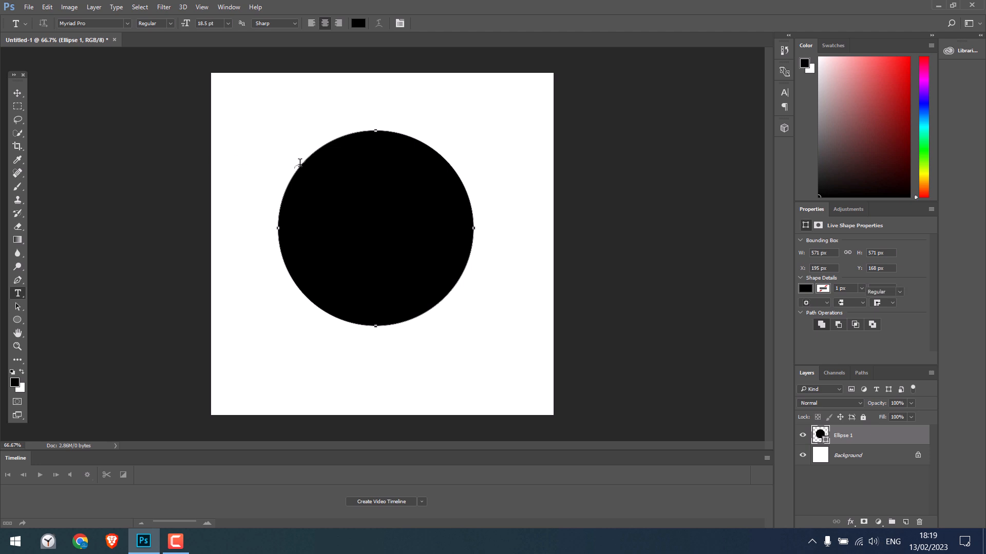
pyautogui.click(300, 162)
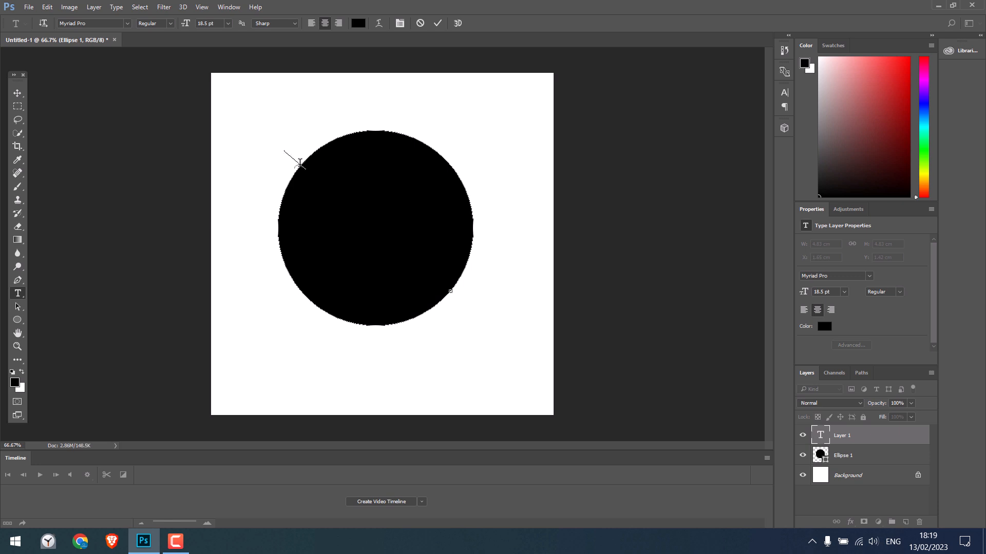
pyautogui.write('you can write your text here.')
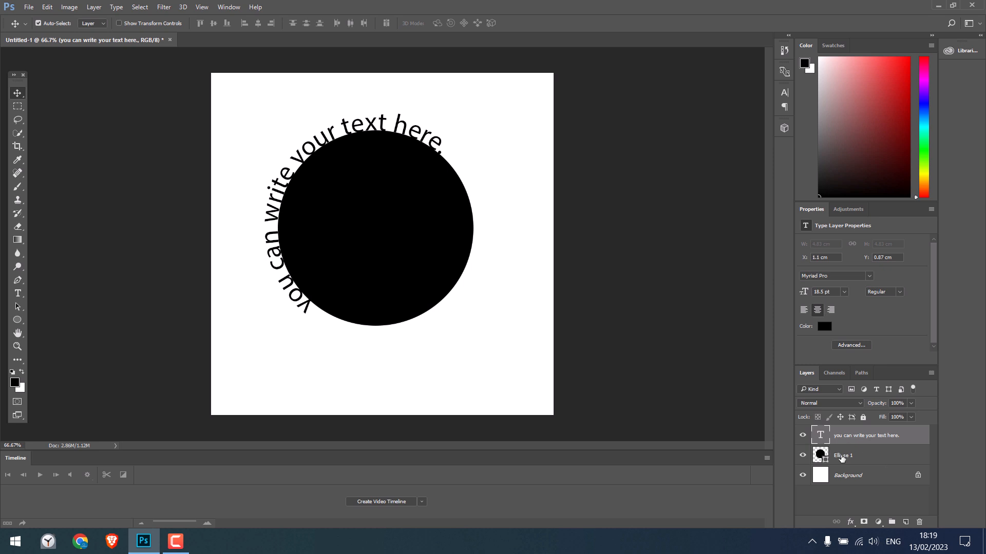
pyautogui.click(802, 456)
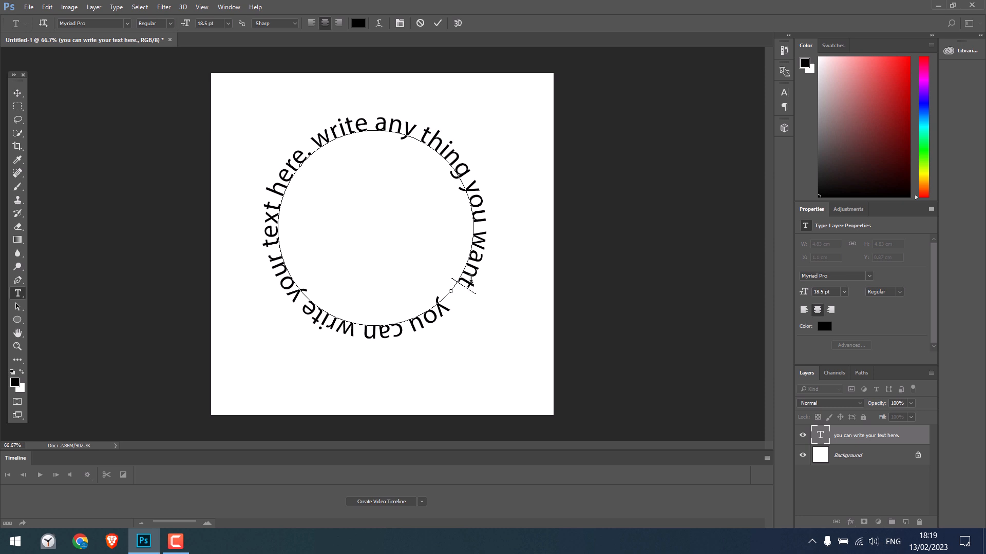
# Select all of the curved text and colour it red
pyautogui.press('Ctrl+A')
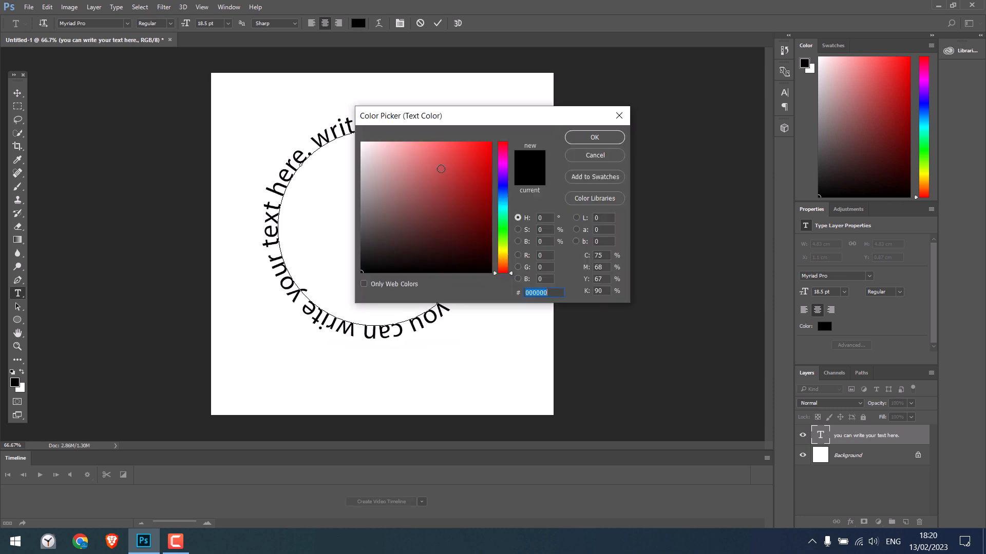
pyautogui.click(593, 137)
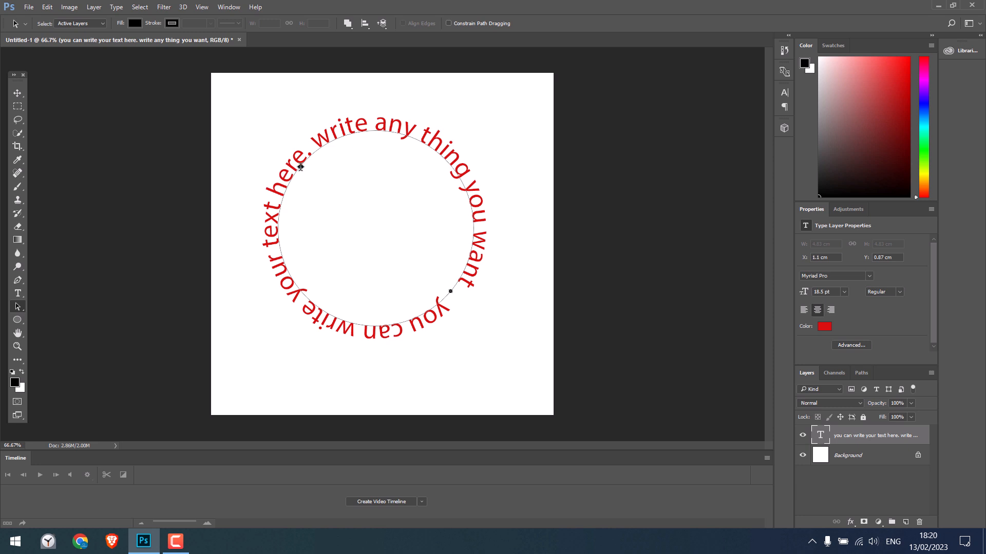
pyautogui.moveTo(287, 150)
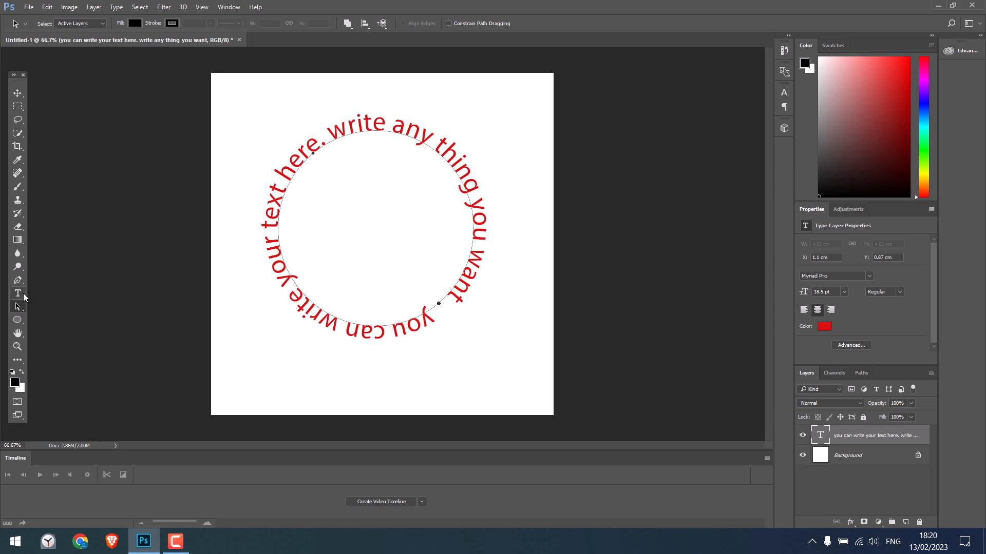
# Drag the red text's start point clockwise along the circle so the phrase begins near the top
pyautogui.click(17, 294)
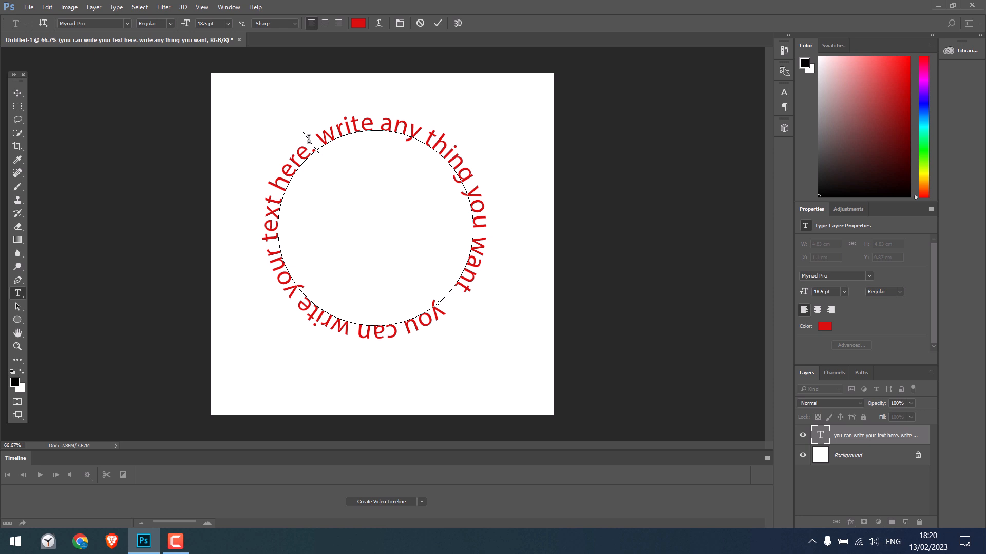
pyautogui.click(18, 307)
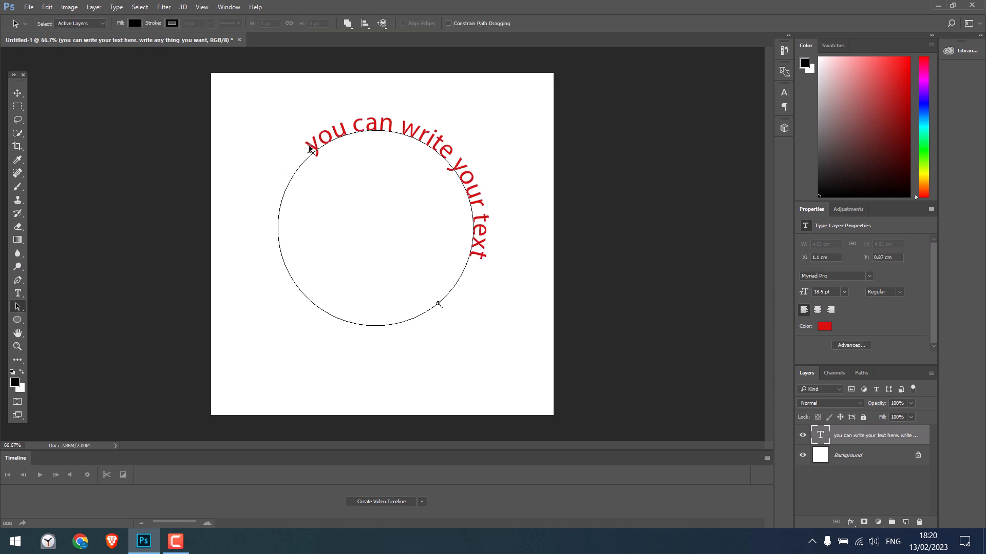
pyautogui.moveTo(308, 150); pyautogui.dragTo(349, 132)
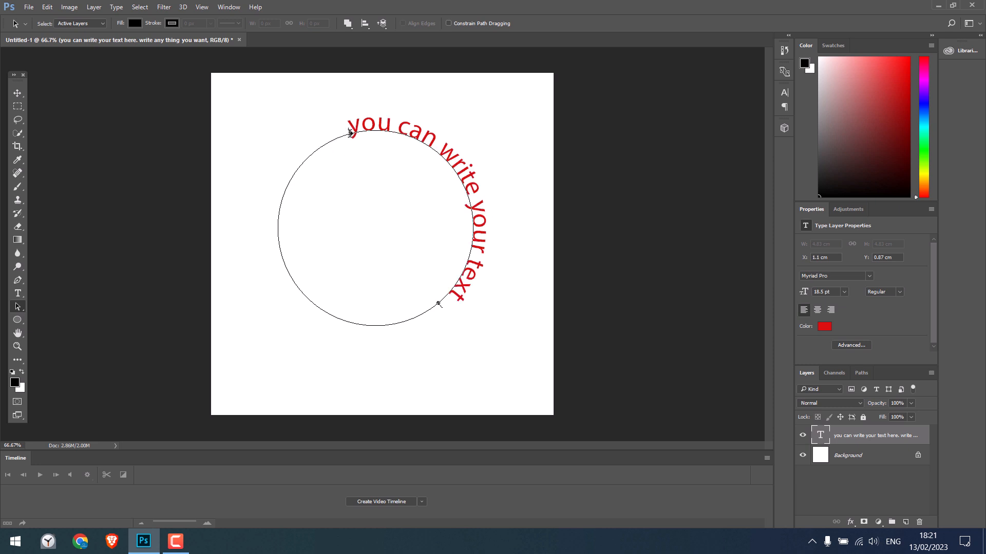
pyautogui.moveTo(349, 132); pyautogui.dragTo(454, 157)
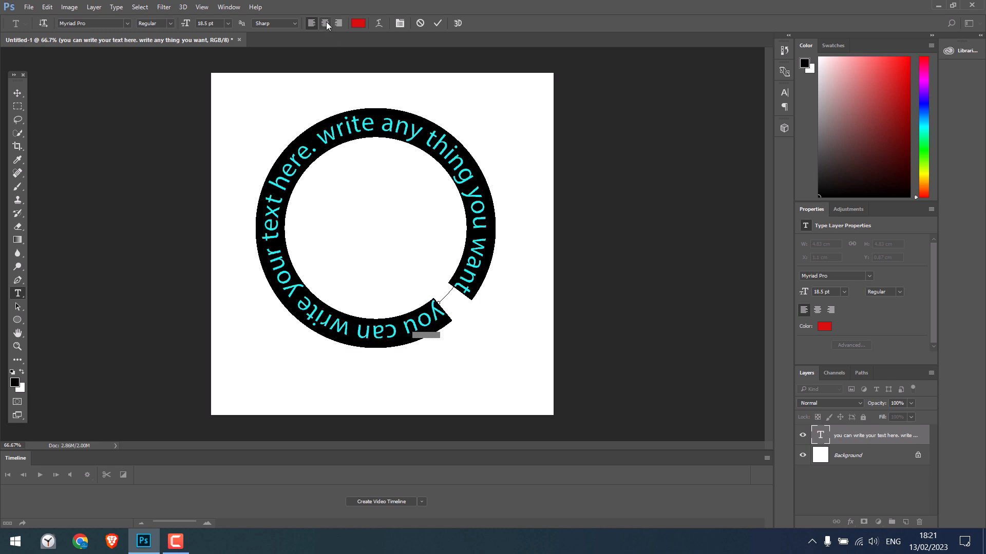
# Set the curved text to centred alignment so it wraps the full ring
pyautogui.click(326, 23)
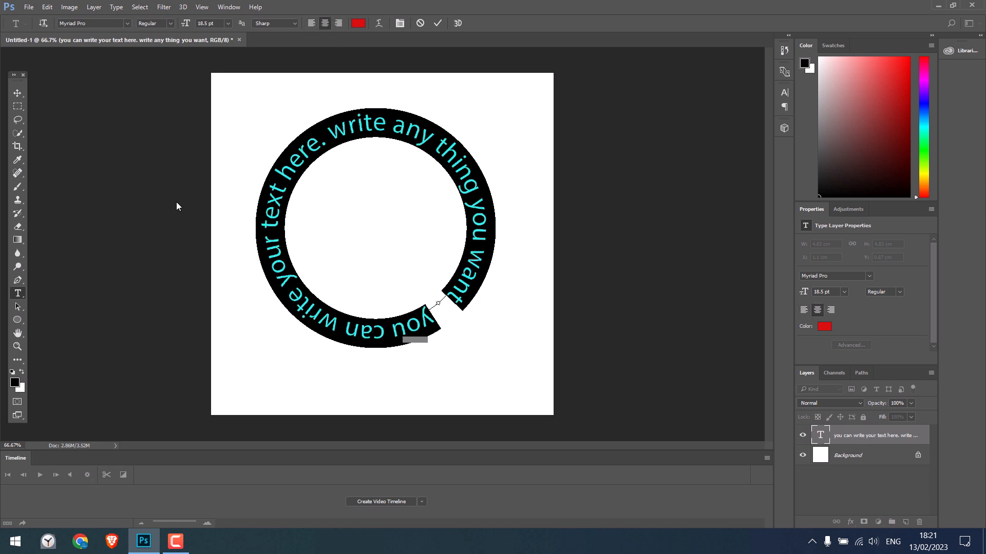